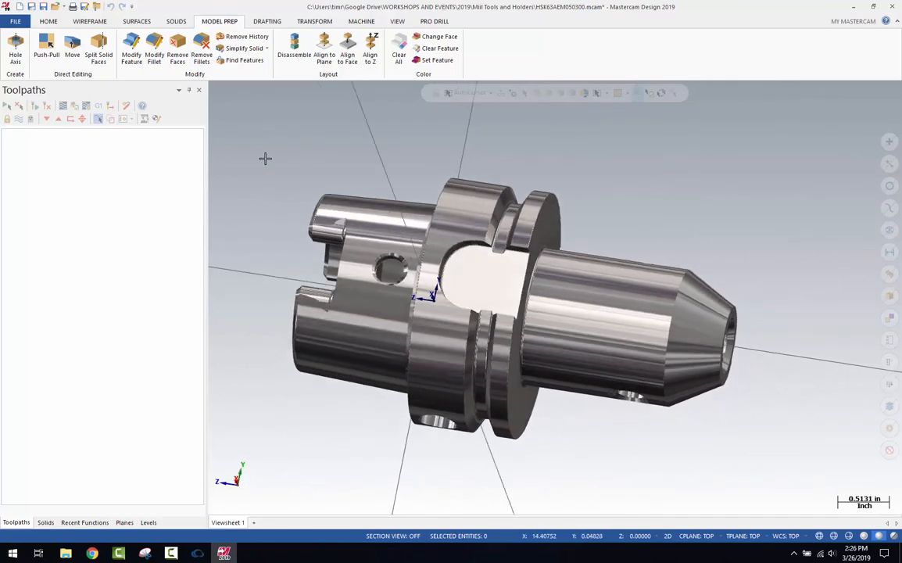
# Step: Begin Align to Z on the holder so a Custom WCS forms at the collet nose
pyautogui.moveTo(500, 289); pyautogui.dragTo(469, 258)
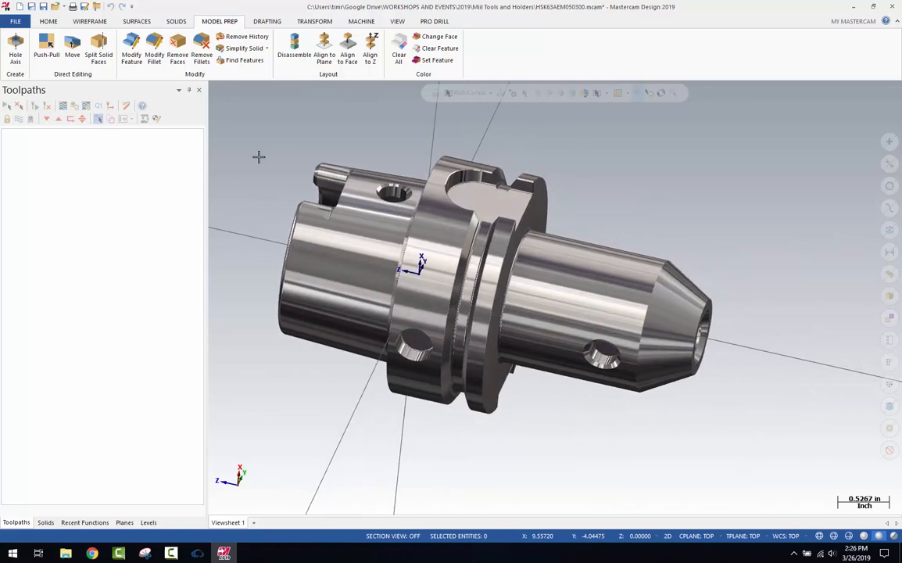
pyautogui.moveTo(256, 129)
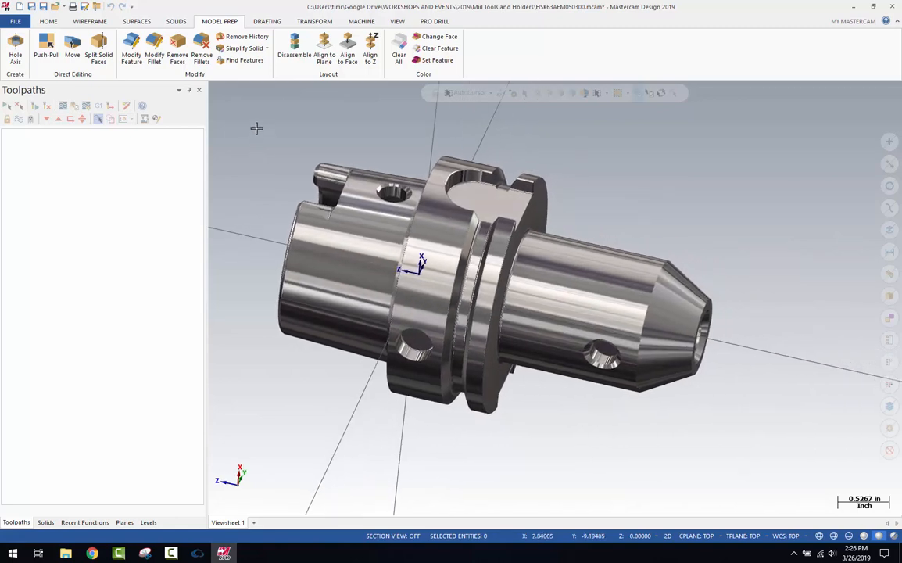
pyautogui.moveTo(72, 47)
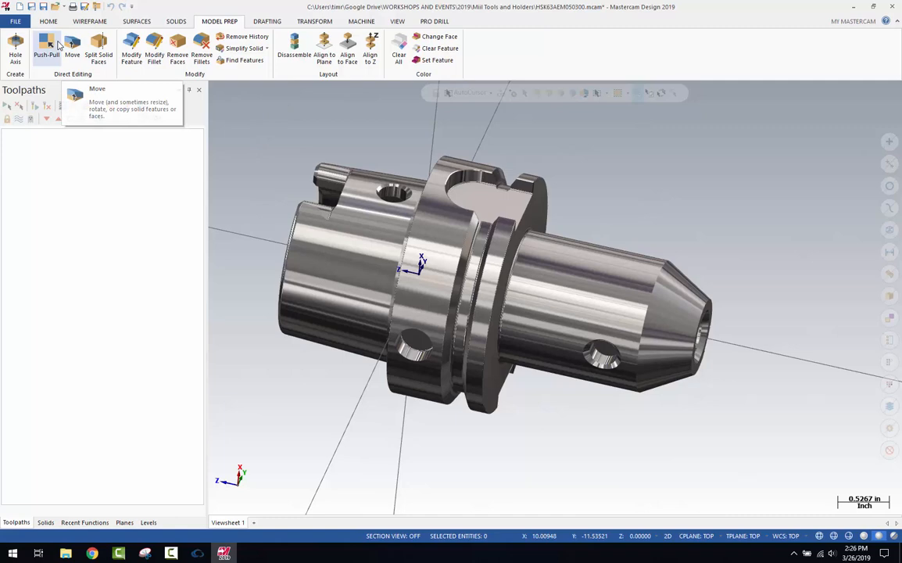
pyautogui.moveTo(319, 90)
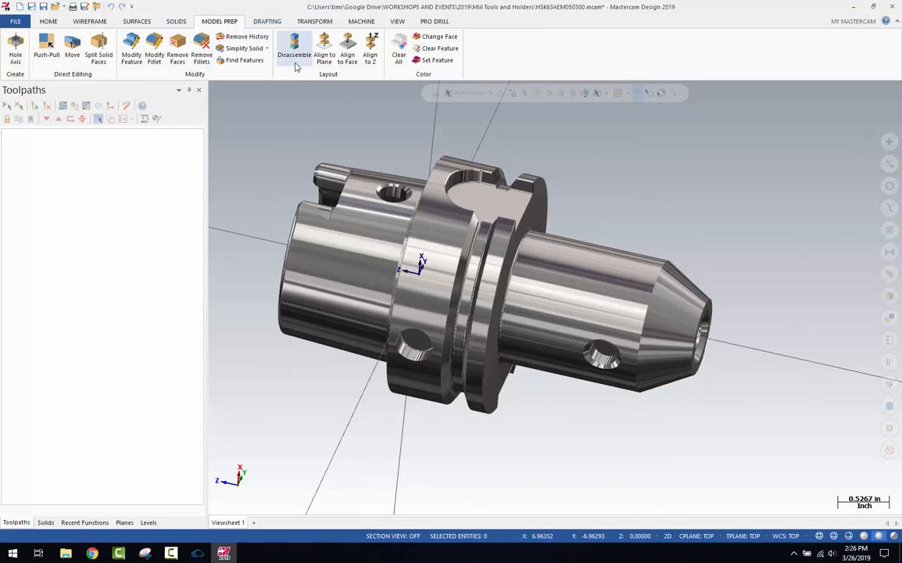
pyautogui.moveTo(369, 47)
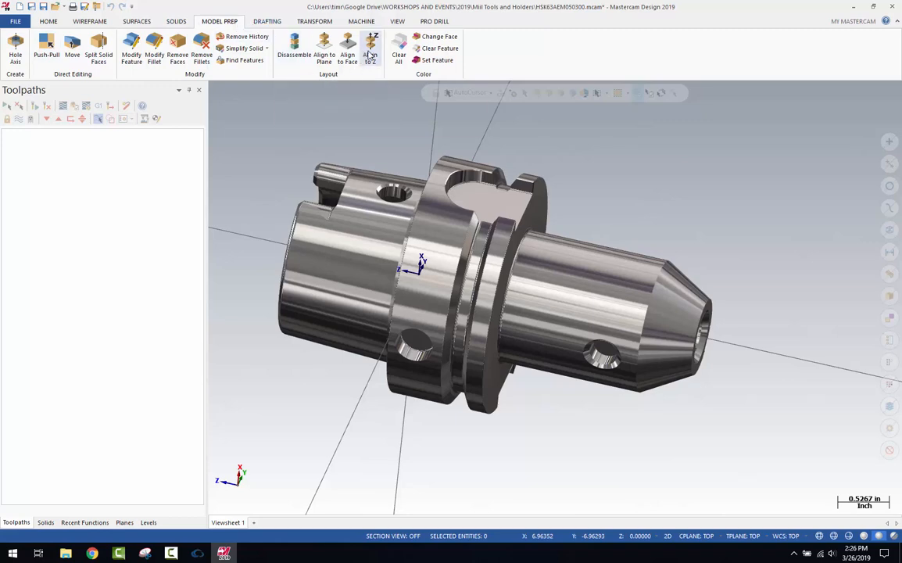
pyautogui.moveTo(369, 49)
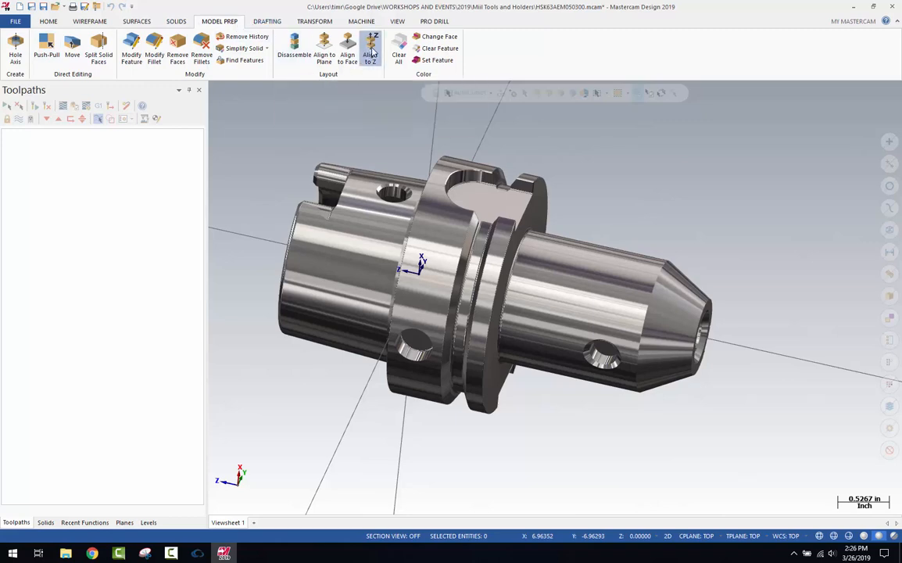
pyautogui.click(369, 46)
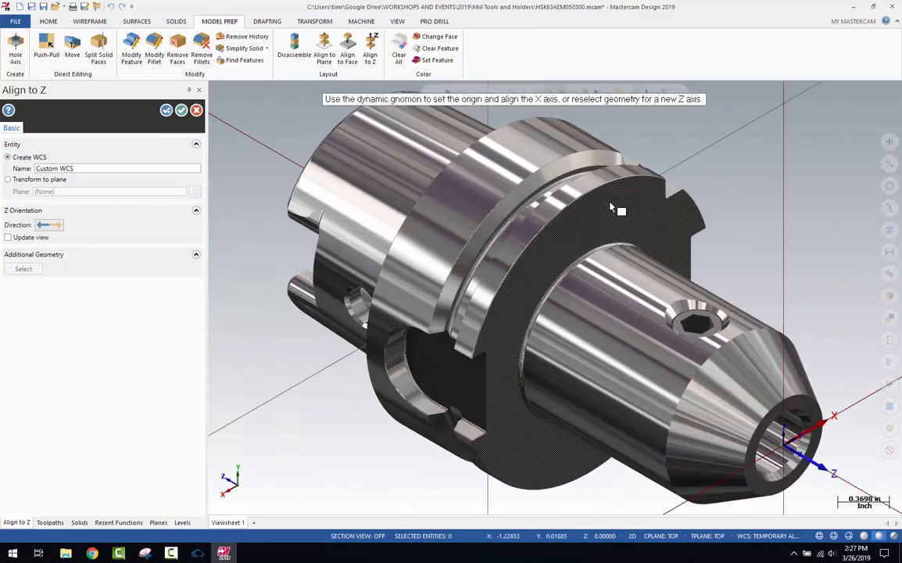
pyautogui.moveTo(743, 209)
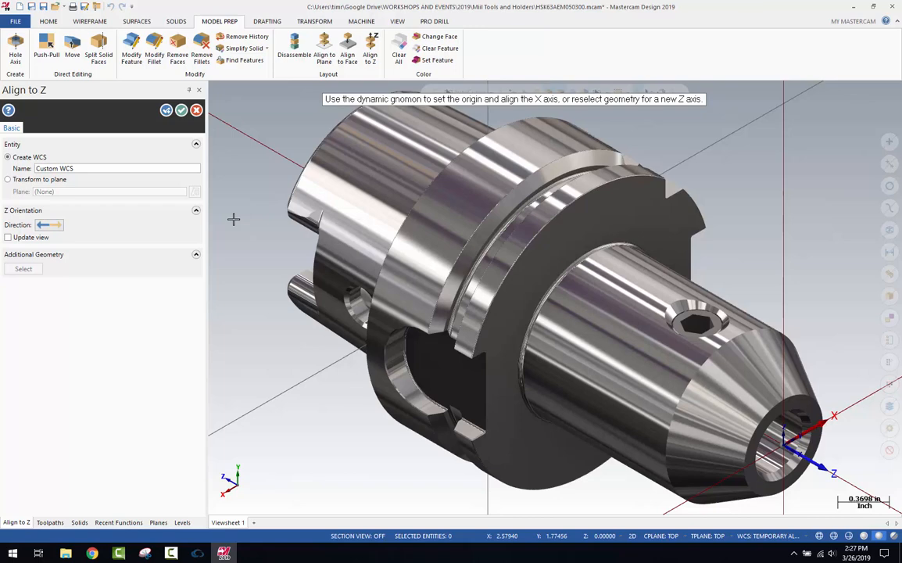
pyautogui.moveTo(157, 287)
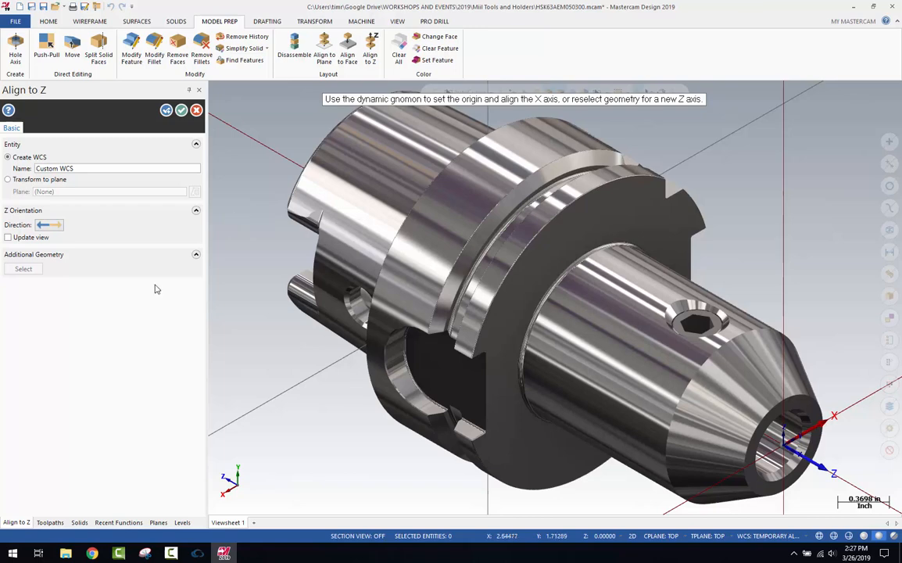
pyautogui.moveTo(43, 252)
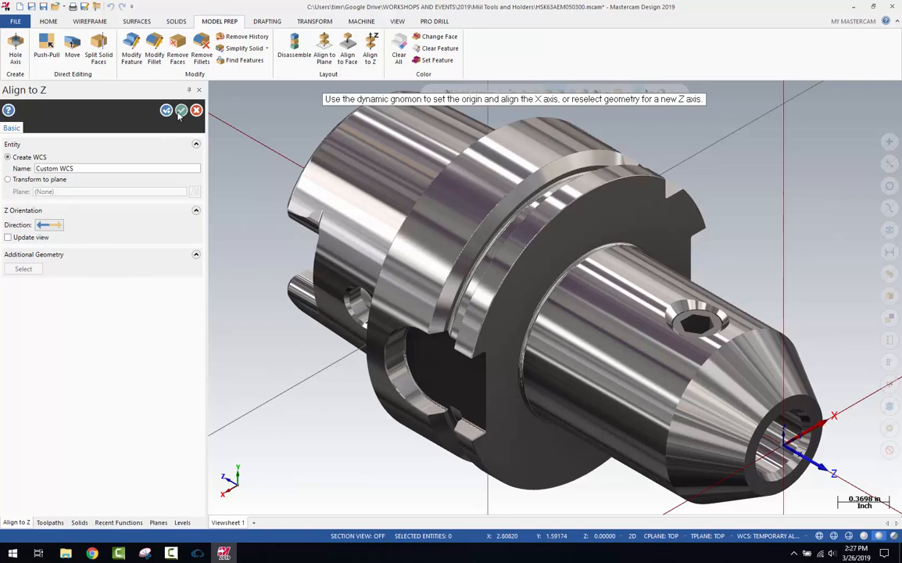
# Step: Accept the Align to Z panel, creating the Custom WCS along the centreline
pyautogui.click(181, 110)
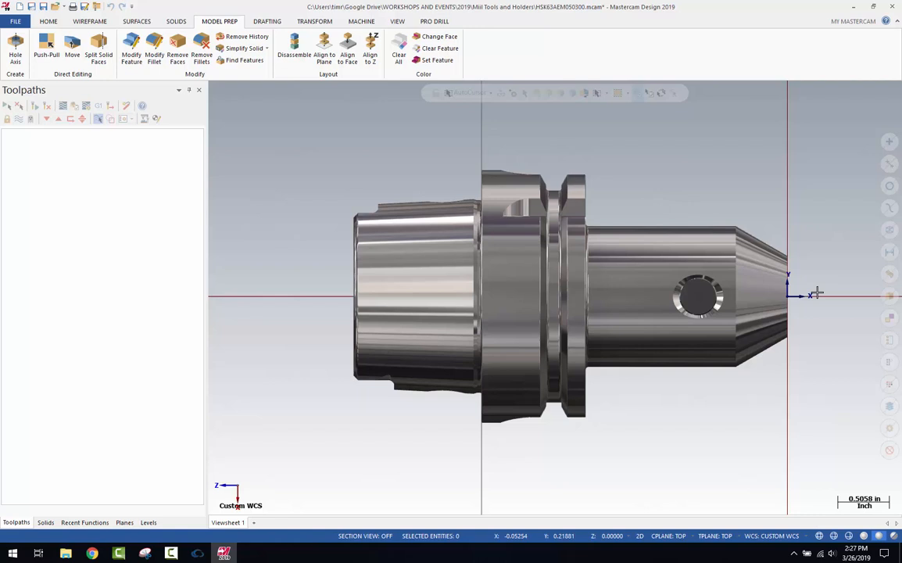
pyautogui.moveTo(260, 300)
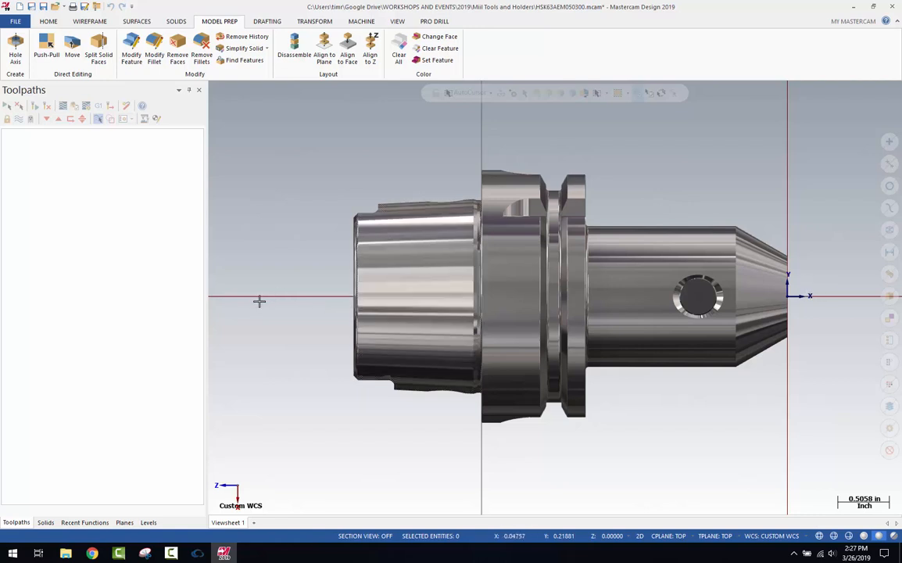
pyautogui.moveTo(259, 296)
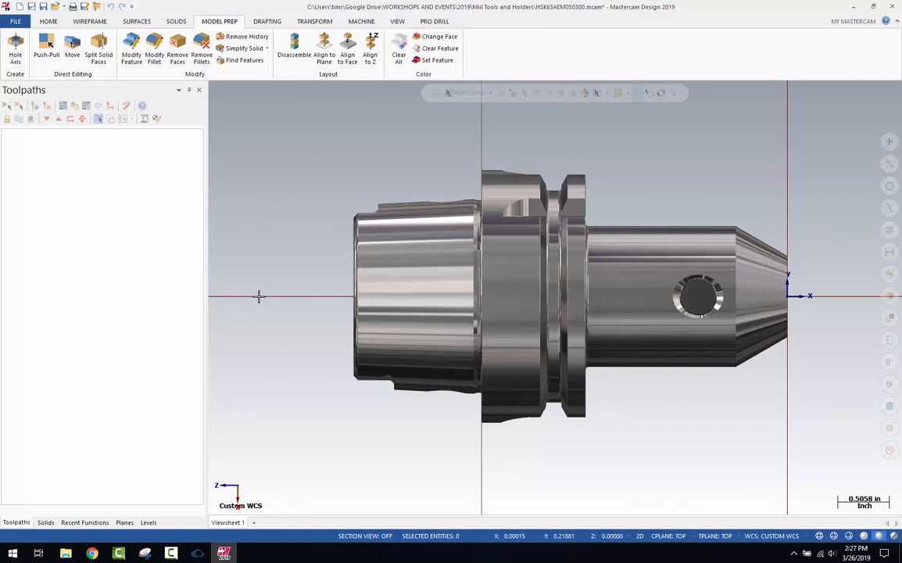
pyautogui.moveTo(132, 520)
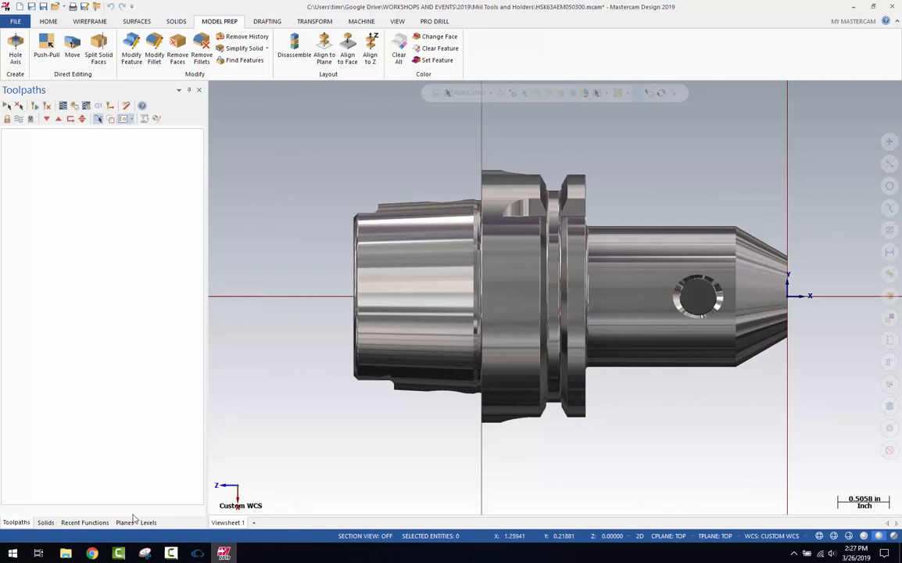
# Step: Show the Planes list to set Custom WCS as WCS, C and T plane
pyautogui.click(125, 523)
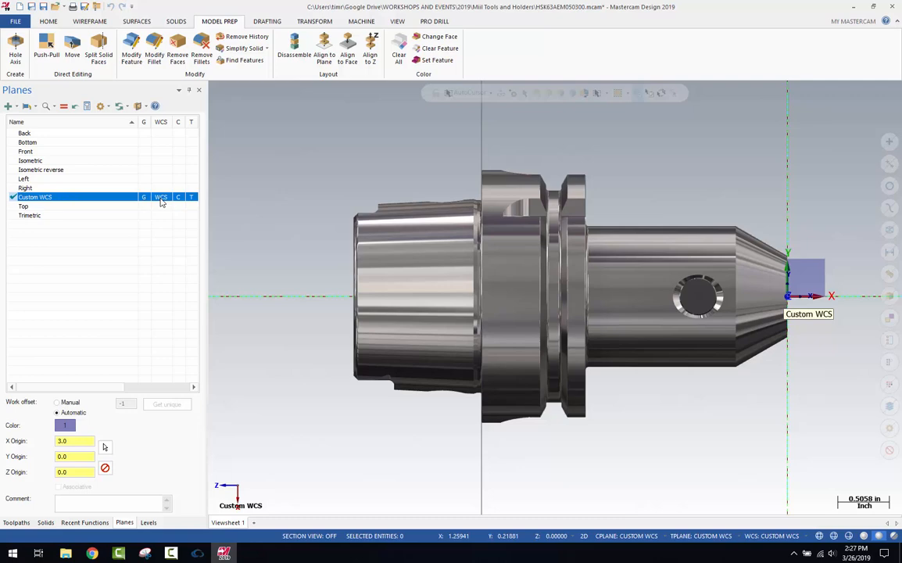
pyautogui.moveTo(89, 202)
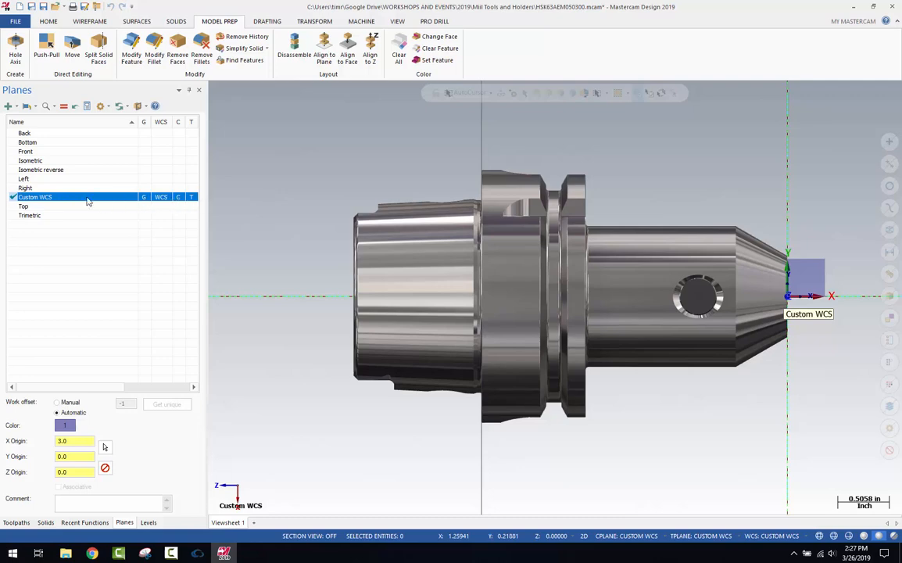
pyautogui.moveTo(150, 203)
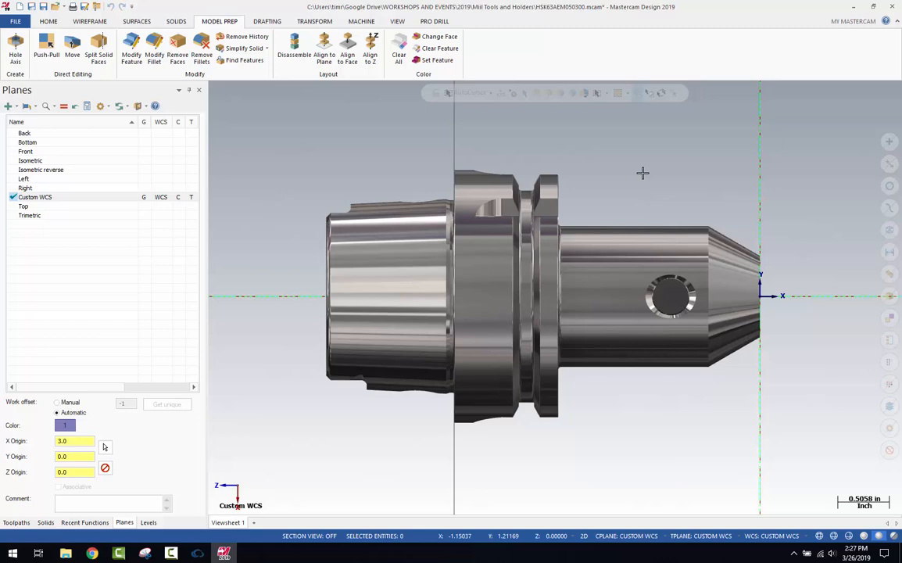
pyautogui.moveTo(347, 159)
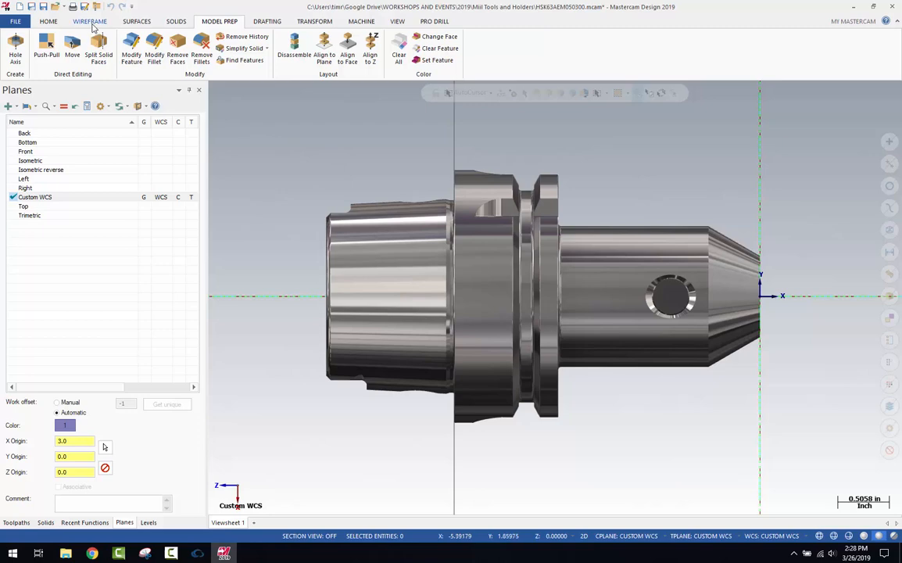
# Step: Start Turn Profile from the Wireframe tools to extract the holder's upper 2D profile
pyautogui.click(89, 22)
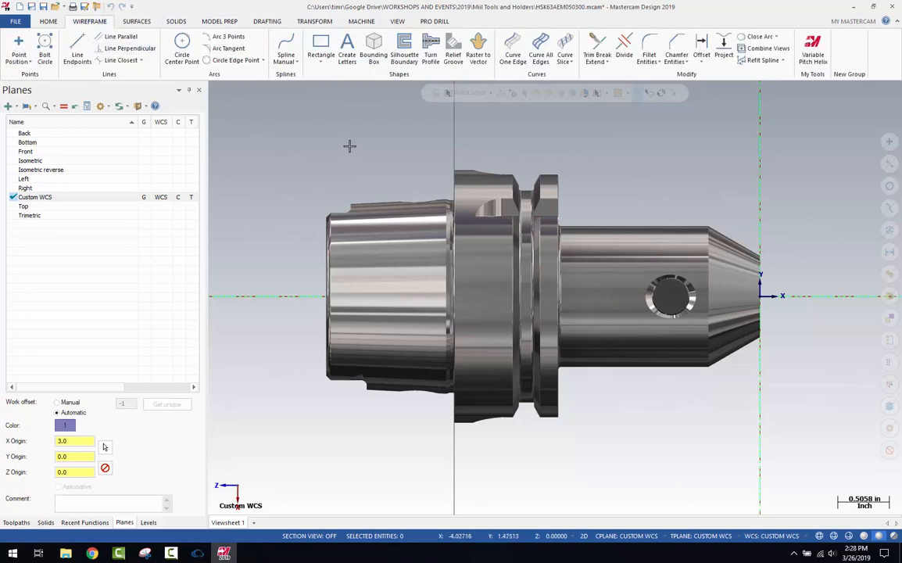
pyautogui.moveTo(432, 47)
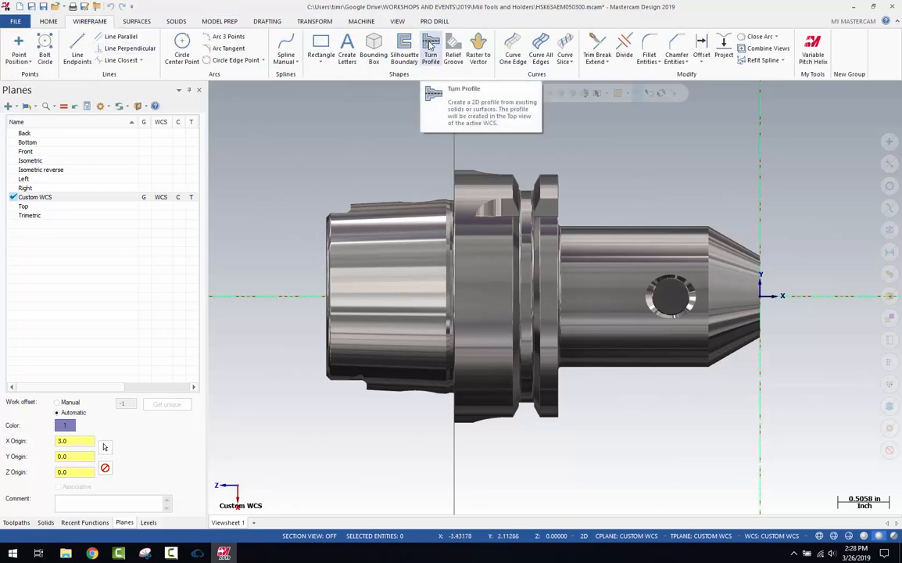
pyautogui.click(432, 48)
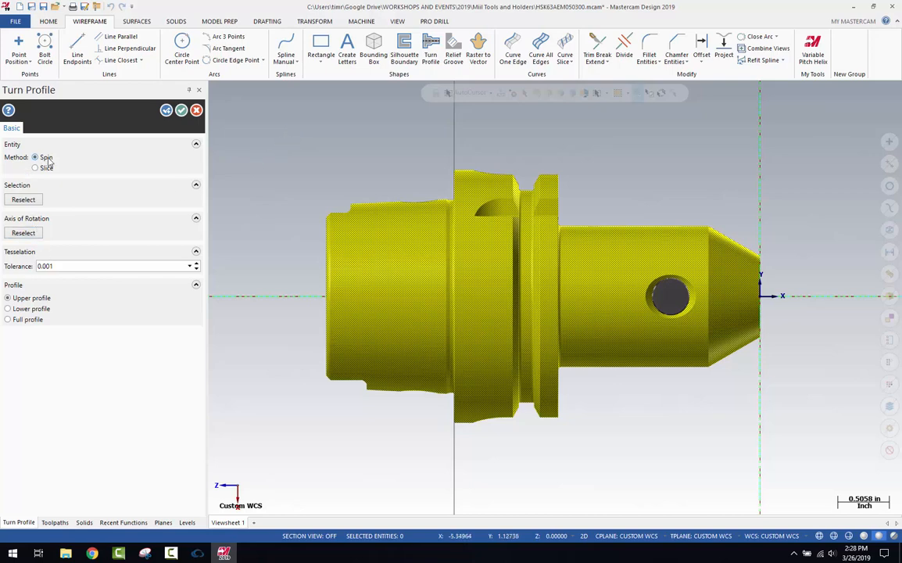
pyautogui.moveTo(32, 297)
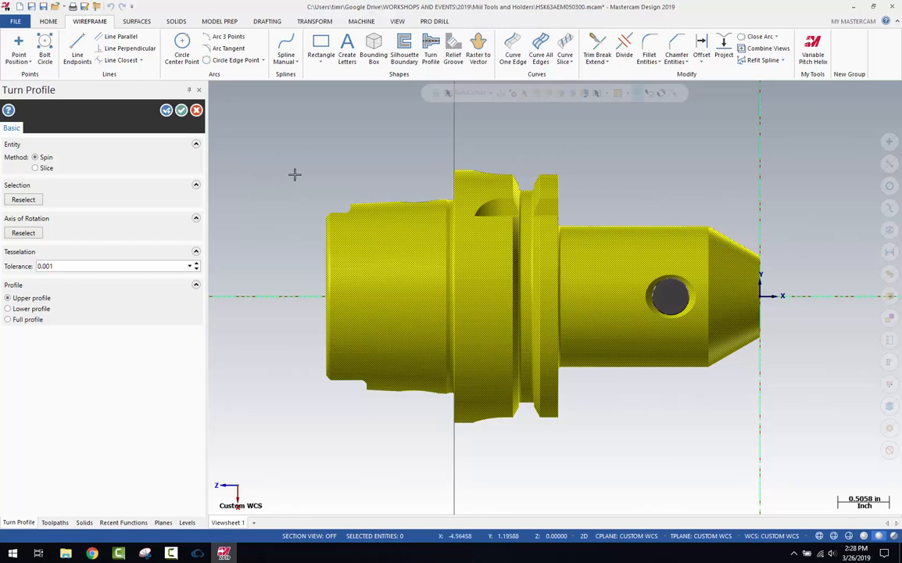
pyautogui.moveTo(181, 109)
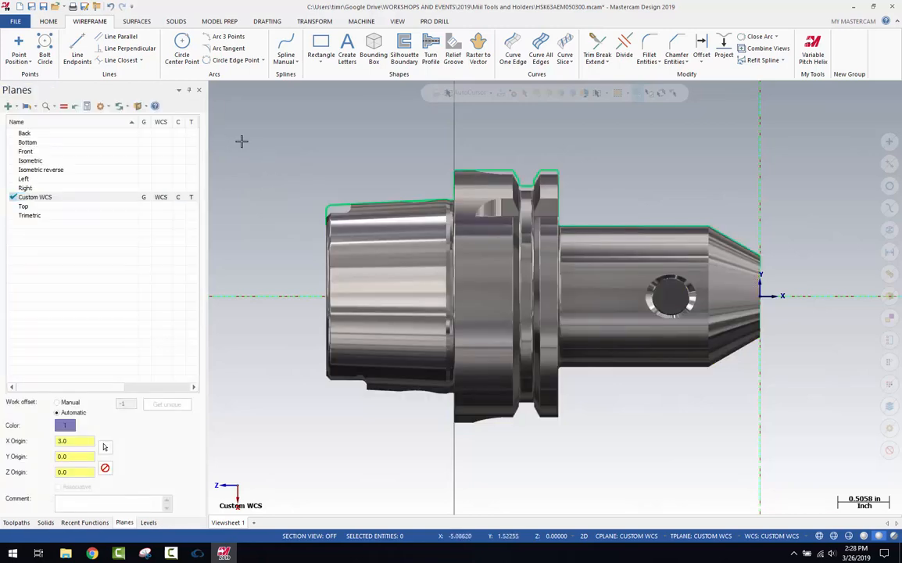
pyautogui.moveTo(338, 192)
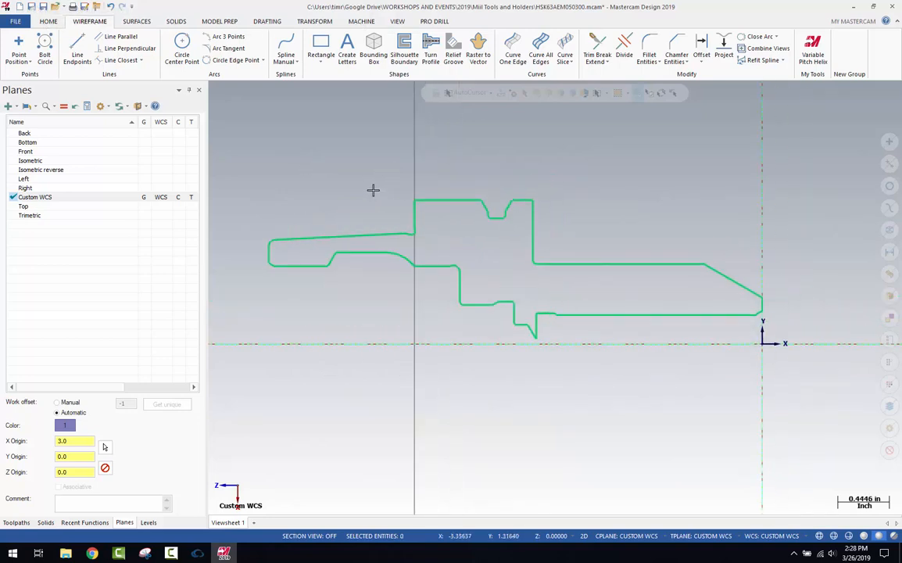
pyautogui.moveTo(510, 225)
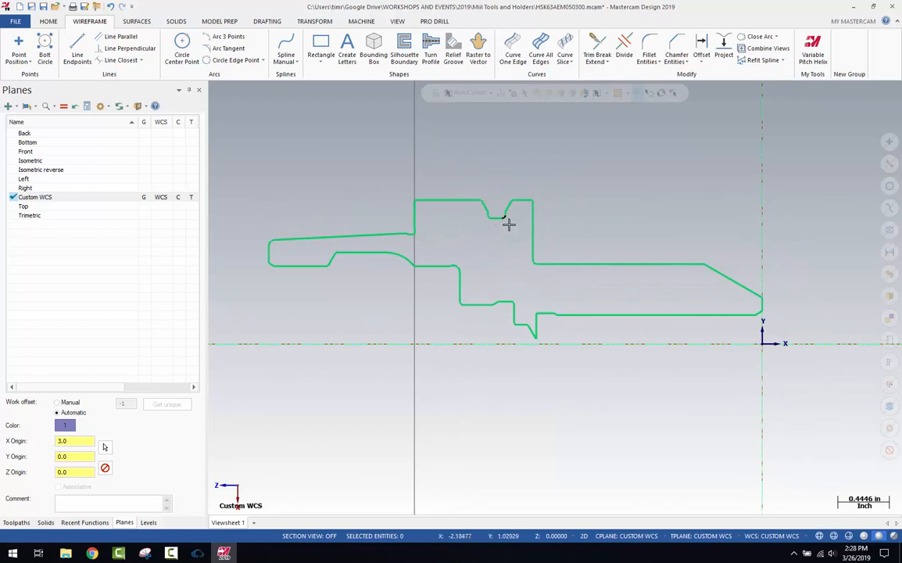
pyautogui.moveTo(660, 175)
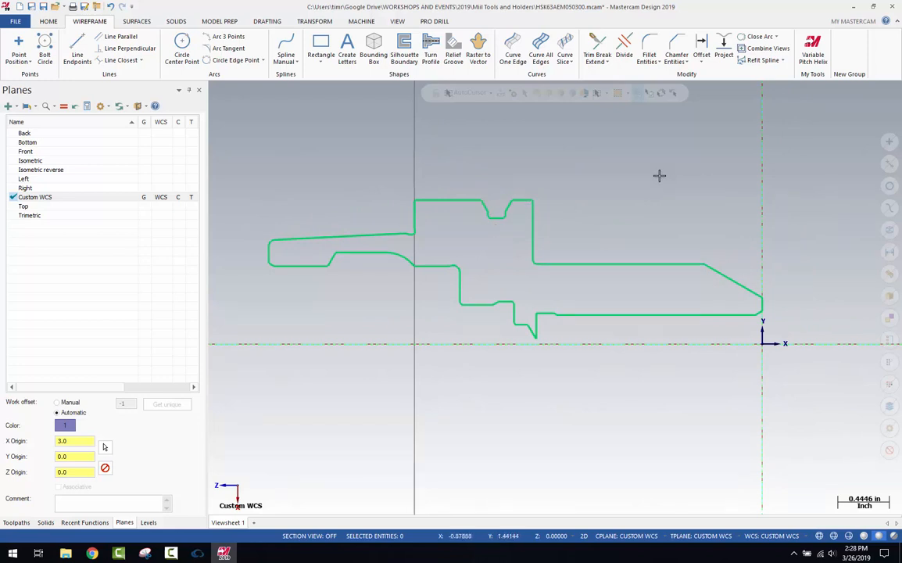
pyautogui.moveTo(660, 175)
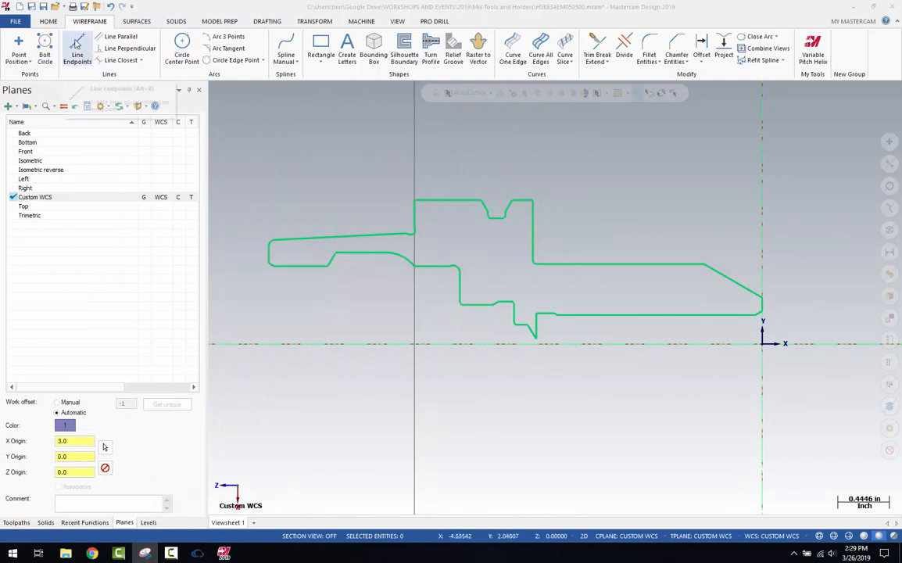
# Step: Draw a line along the centreline beneath the profile with Line Endpoints and finish
pyautogui.click(78, 58)
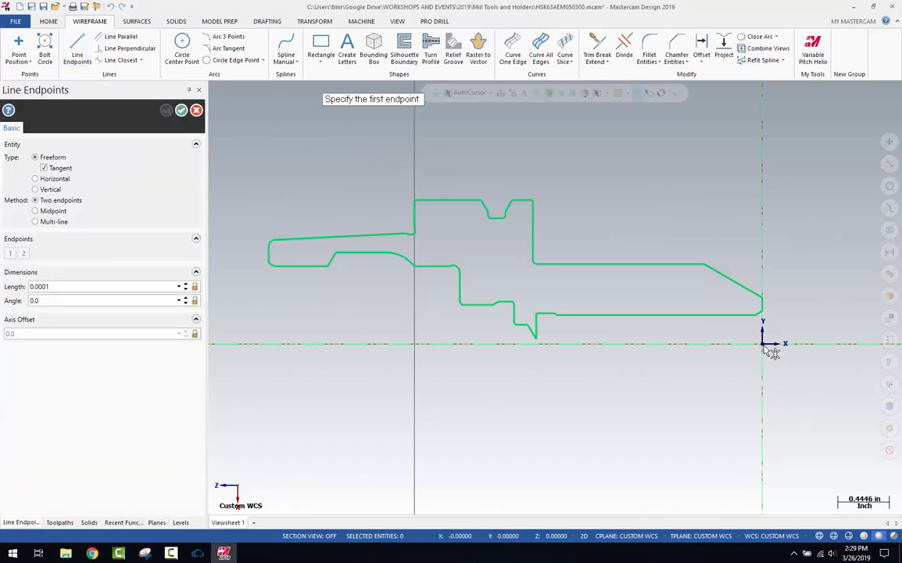
pyautogui.click(764, 342)
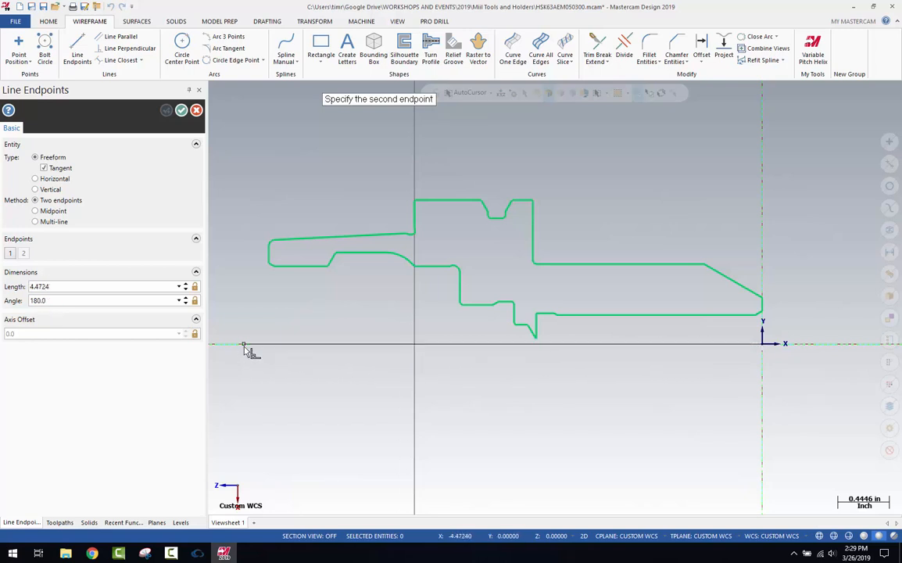
pyautogui.click(125, 523)
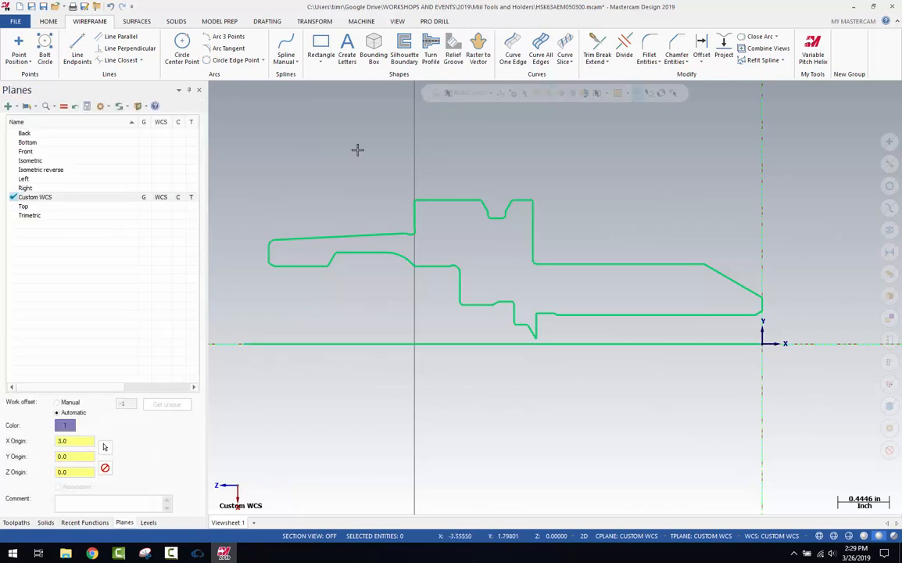
pyautogui.moveTo(624, 47)
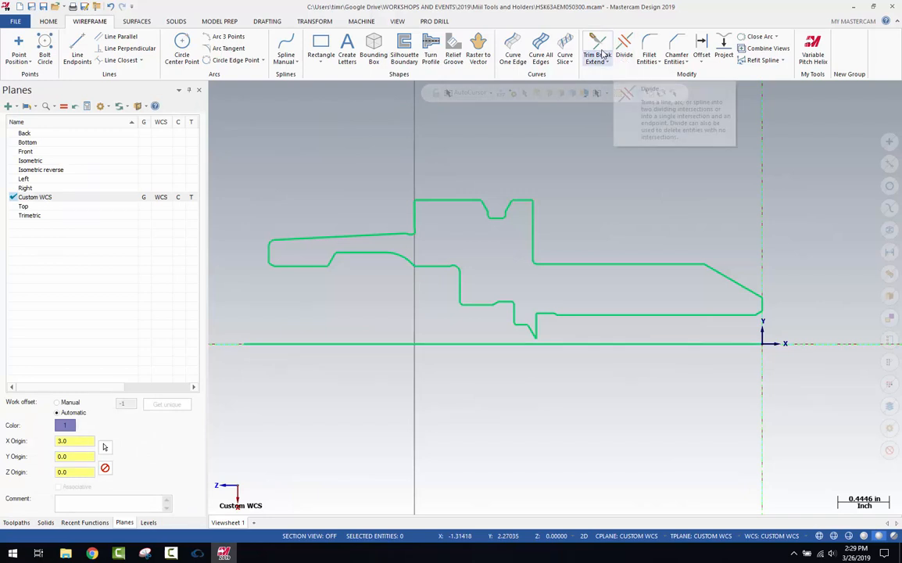
# Step: Trim the profile lines against each other into a closed outline meeting the centreline
pyautogui.click(598, 48)
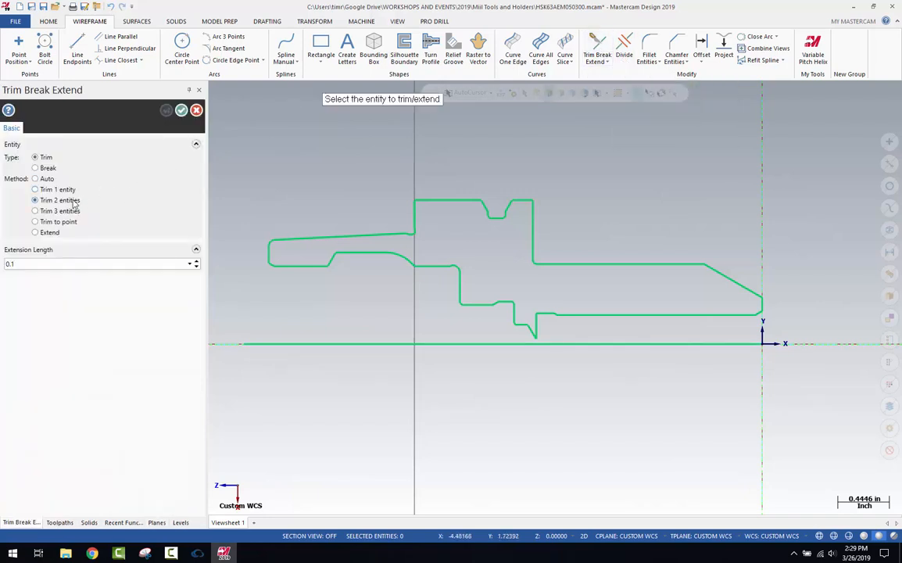
pyautogui.moveTo(263, 322)
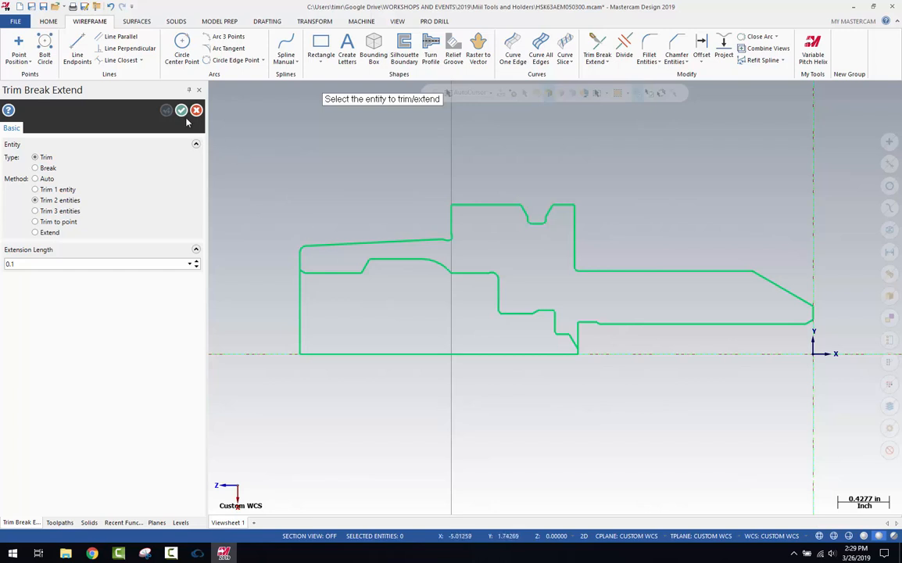
pyautogui.click(125, 523)
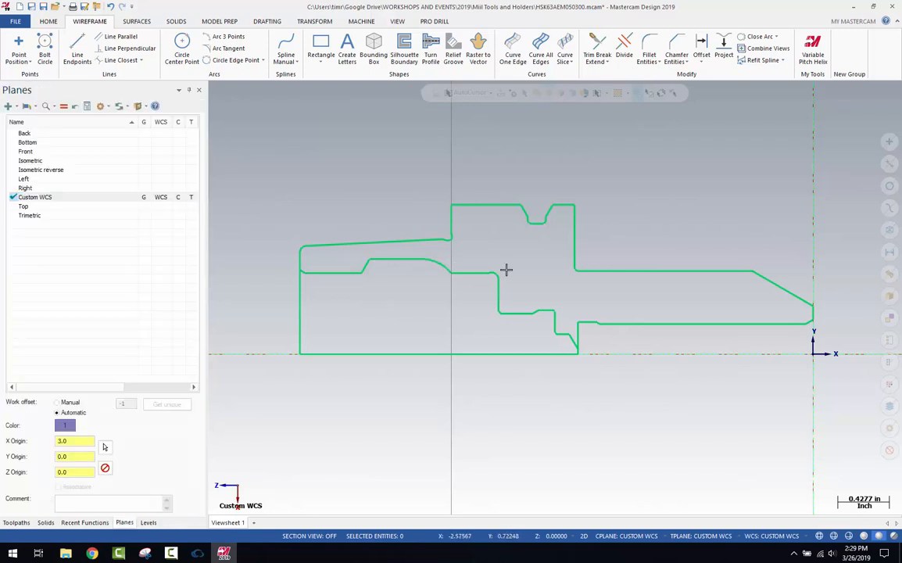
pyautogui.moveTo(357, 204)
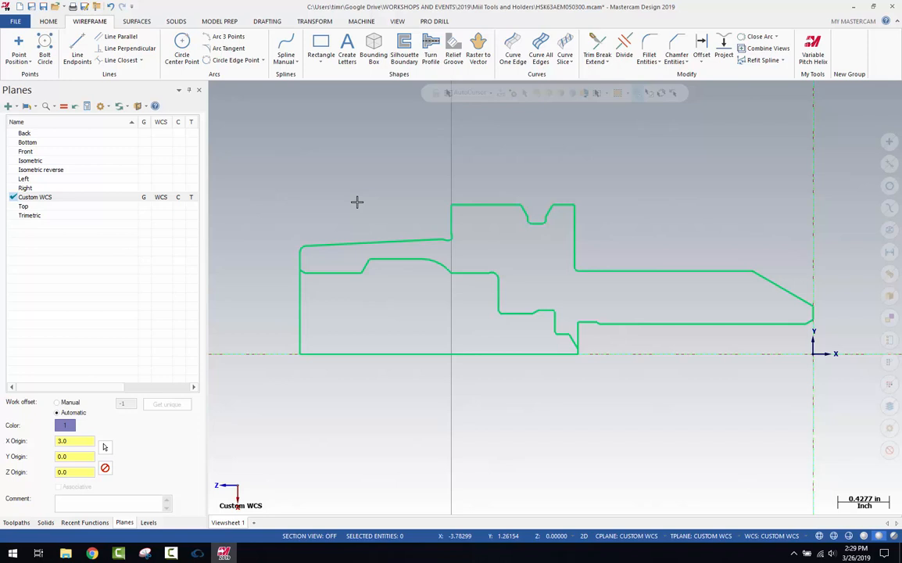
pyautogui.moveTo(407, 280)
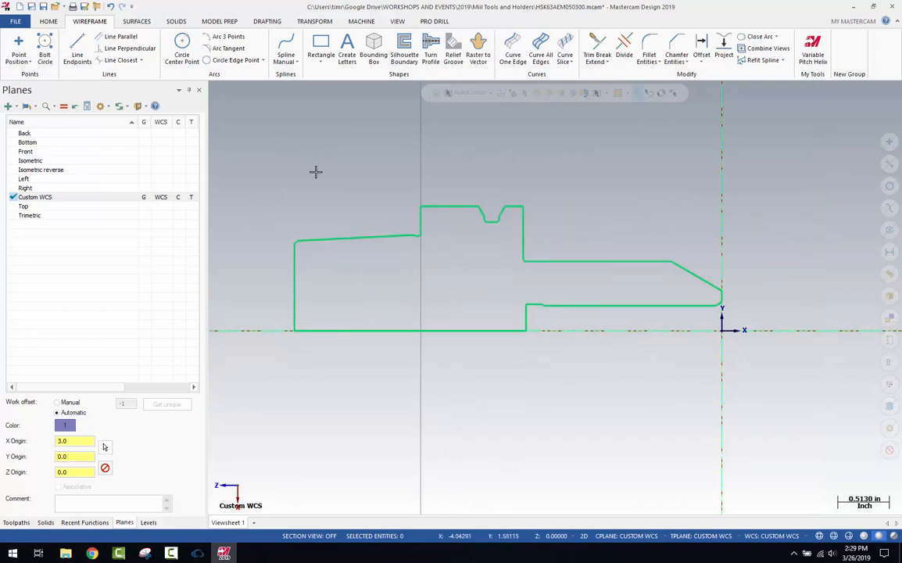
pyautogui.moveTo(452, 181)
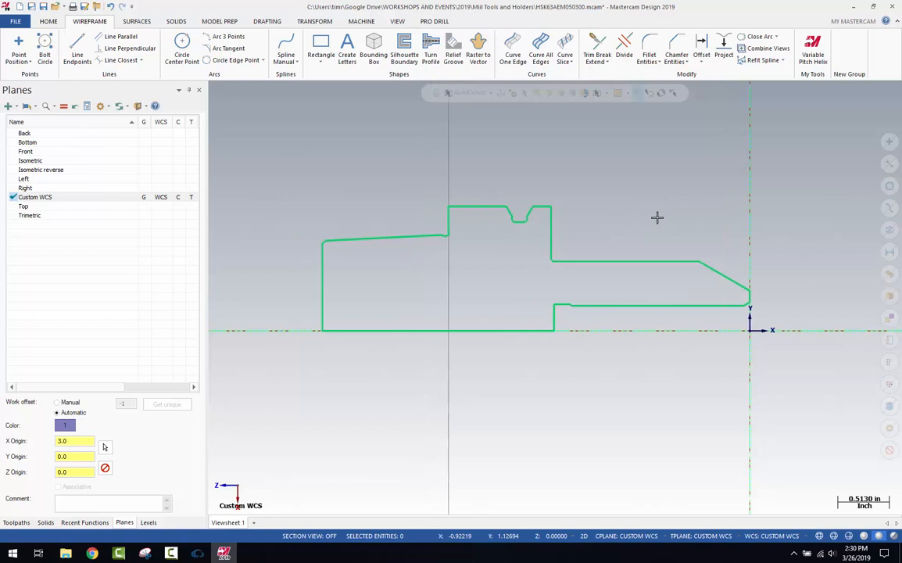
pyautogui.moveTo(643, 209)
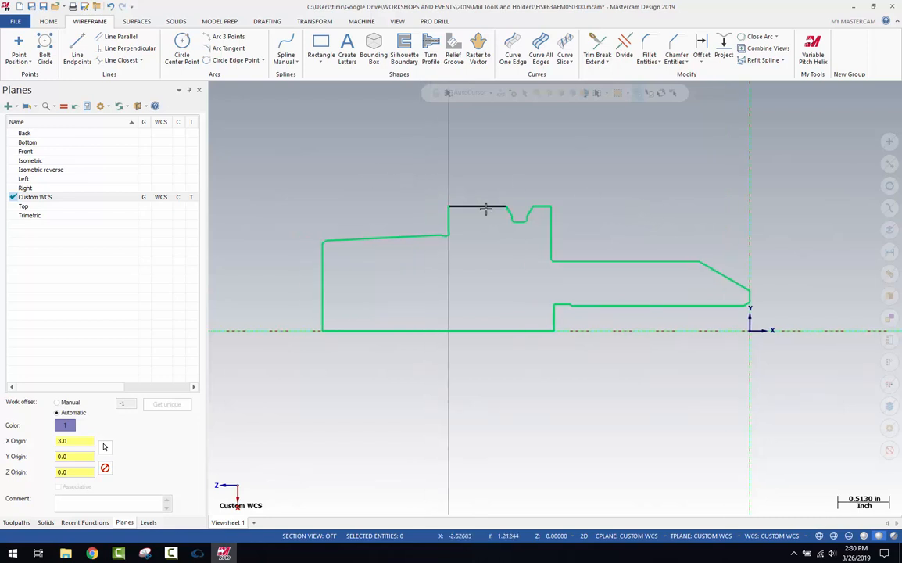
# Step: Zoom the view while deleting the inner bore lines below the outer half-profile
pyautogui.scroll(-3)
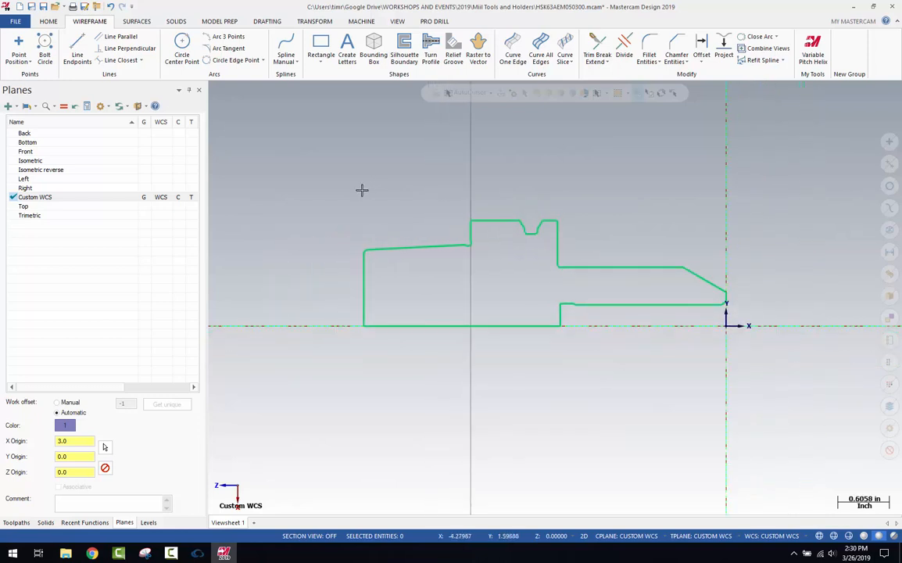
pyautogui.moveTo(347, 187)
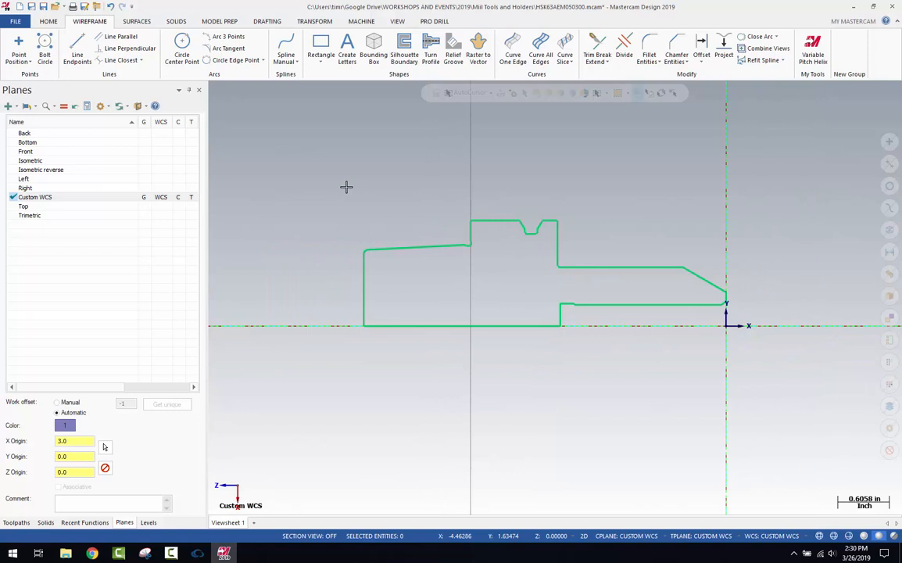
pyautogui.moveTo(410, 207)
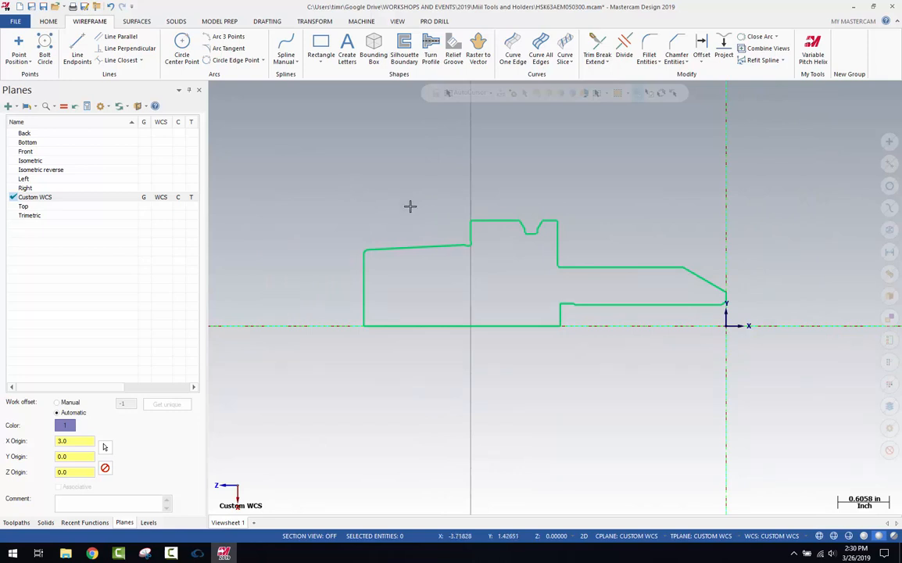
pyautogui.moveTo(602, 219)
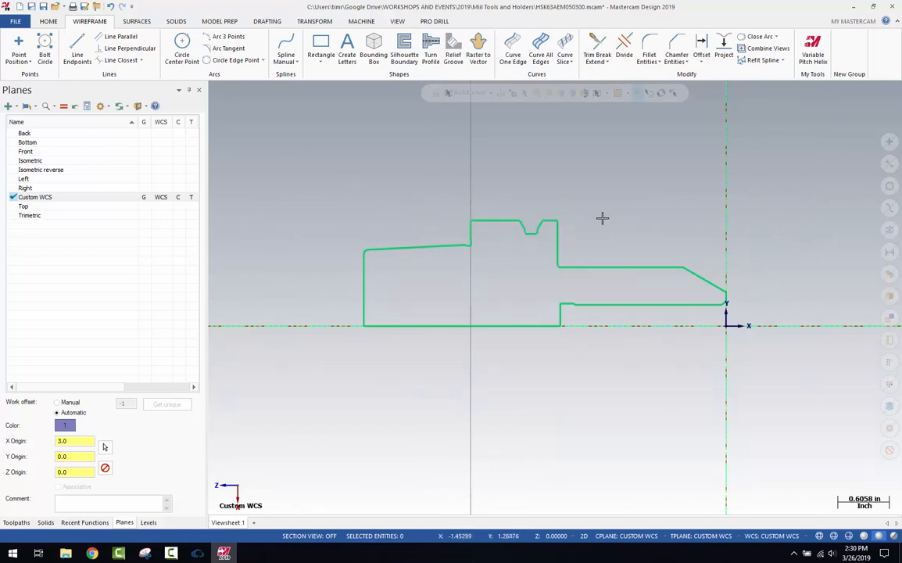
pyautogui.moveTo(519, 155)
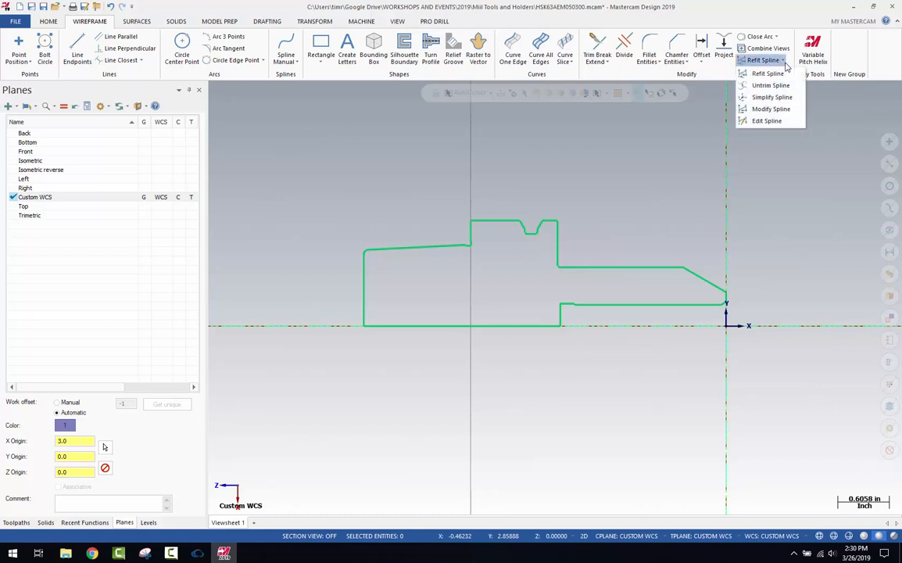
pyautogui.moveTo(773, 97)
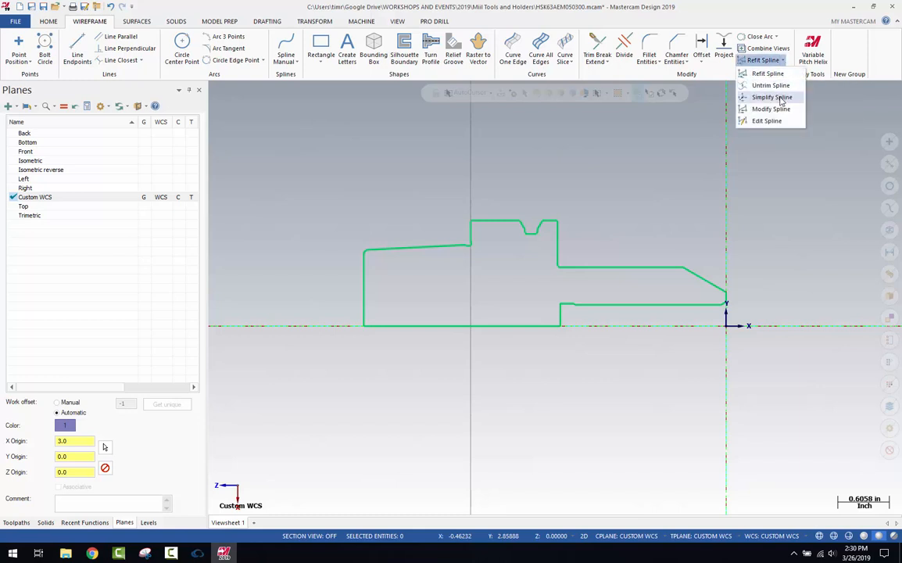
# Step: Run Simplify Spline on the whole outline, deleting the original splines
pyautogui.click(773, 97)
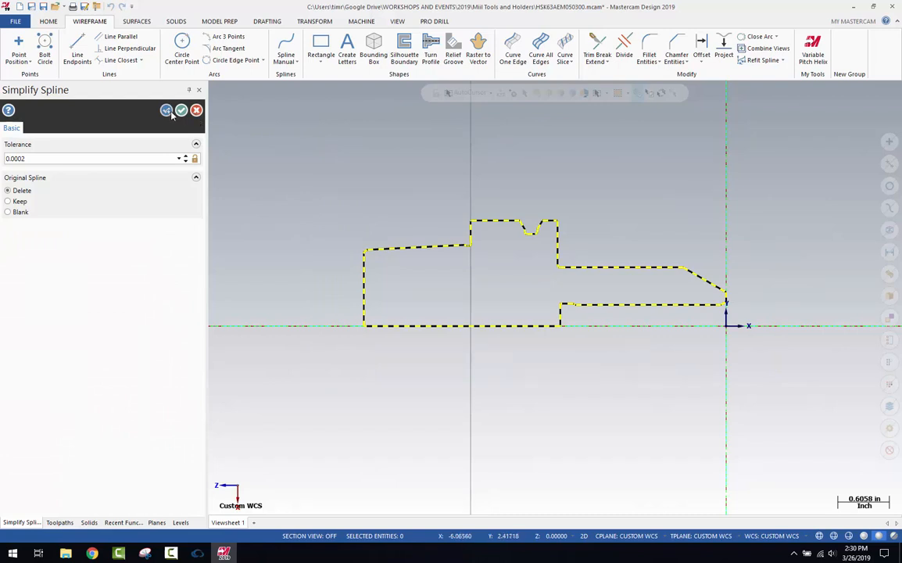
pyautogui.click(181, 110)
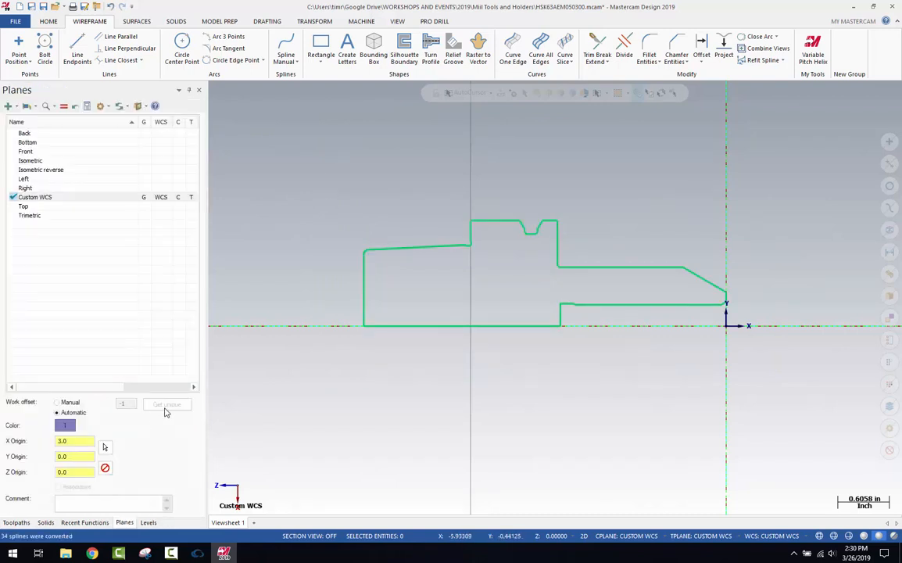
pyautogui.moveTo(38, 512)
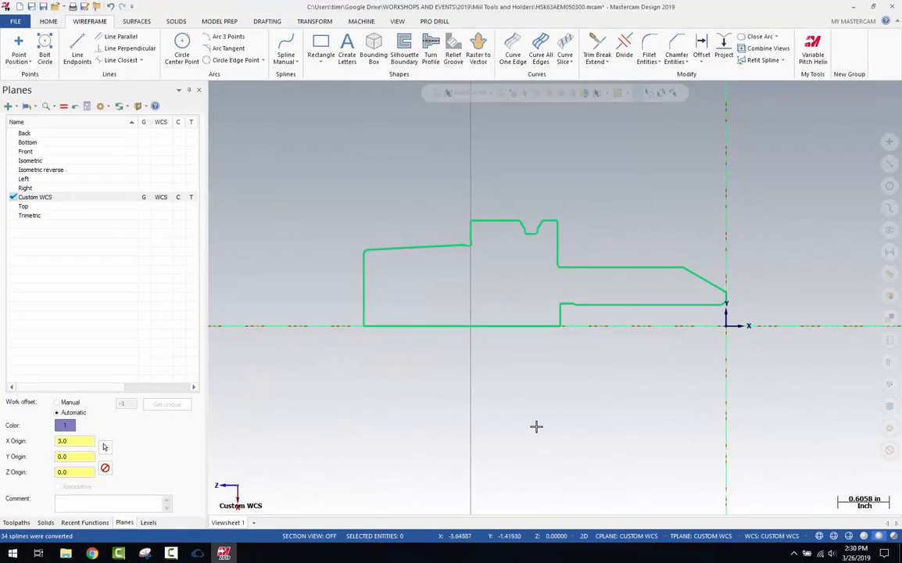
pyautogui.moveTo(435, 197)
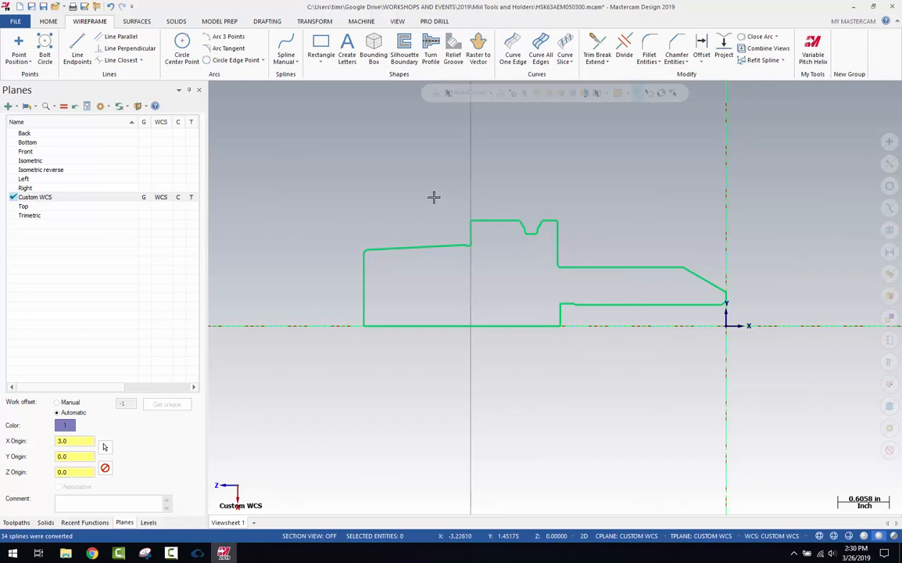
pyautogui.moveTo(337, 146)
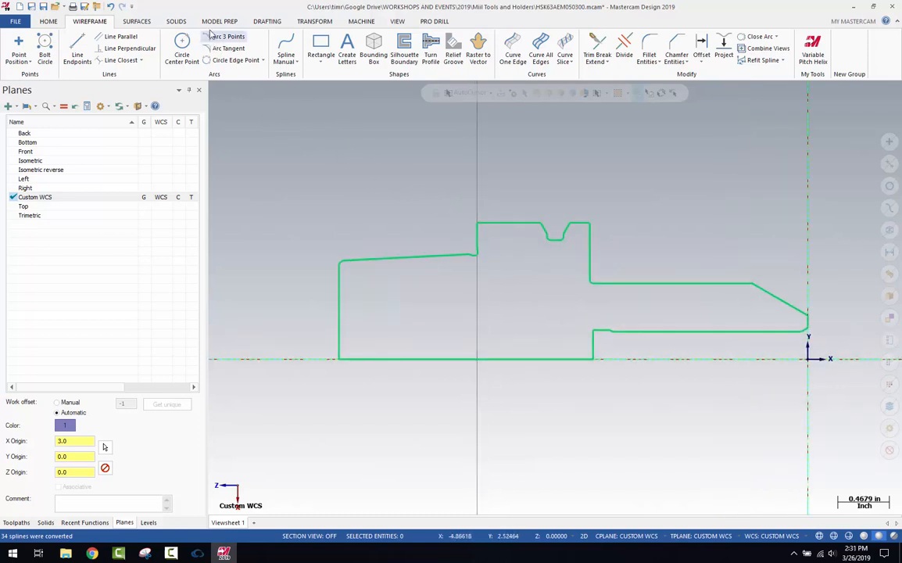
# Step: Revolve the profile chain 360° about the bottom axis line into a solid holder
pyautogui.click(175, 22)
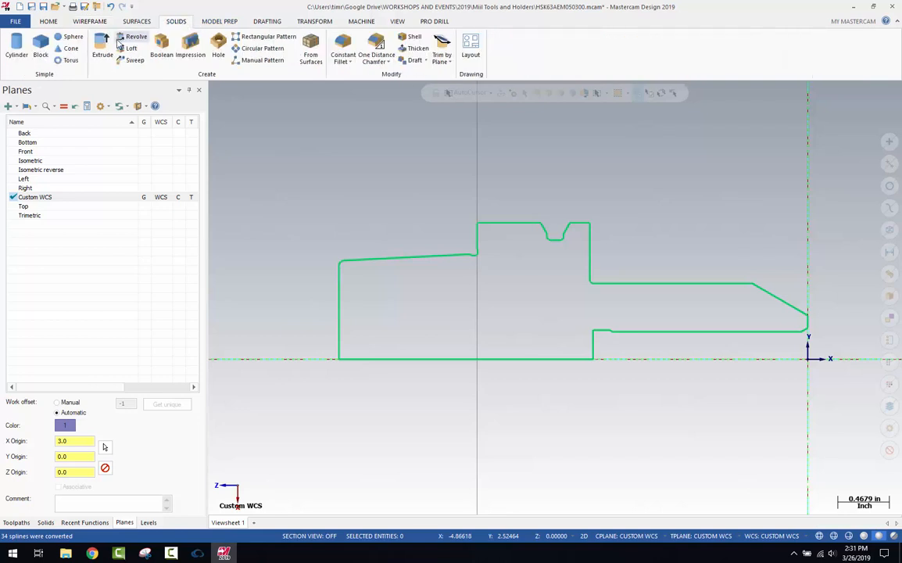
pyautogui.click(136, 37)
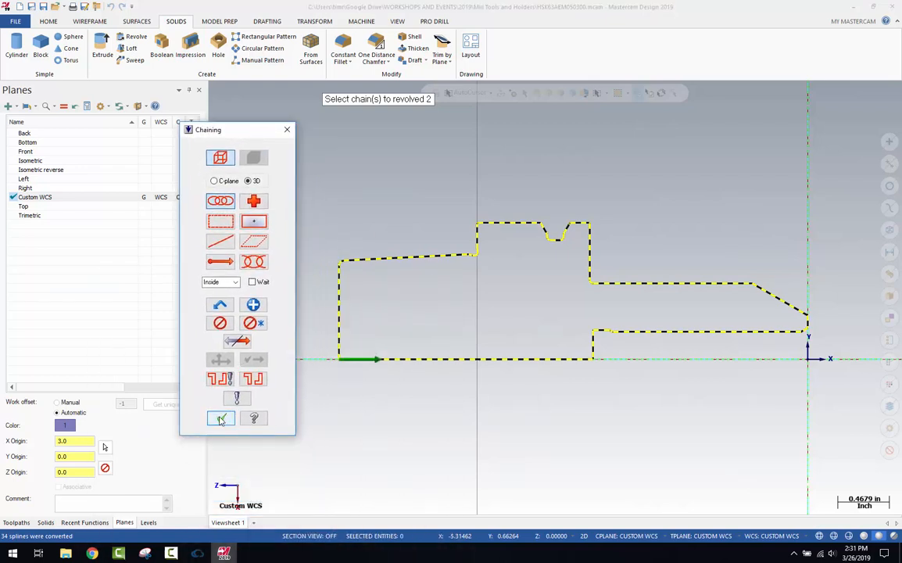
pyautogui.click(221, 417)
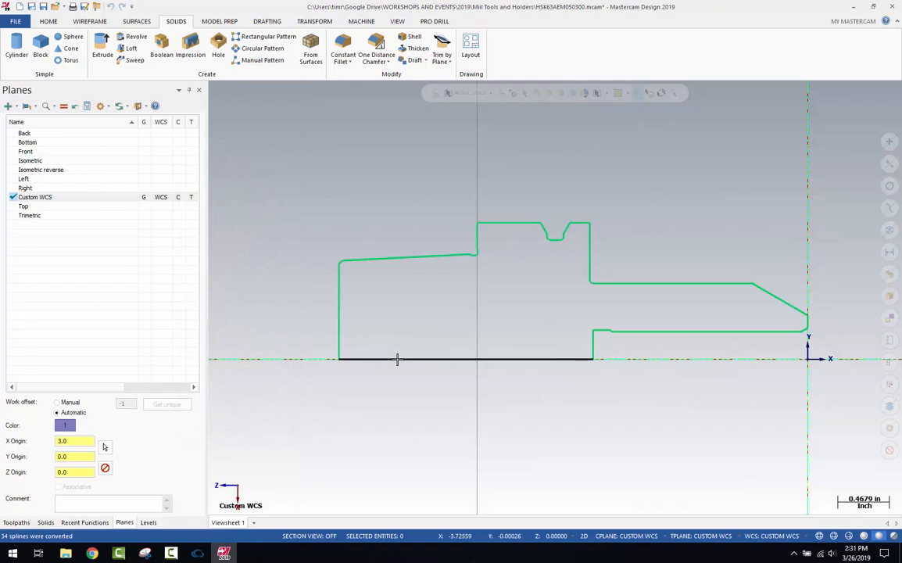
pyautogui.click(136, 37)
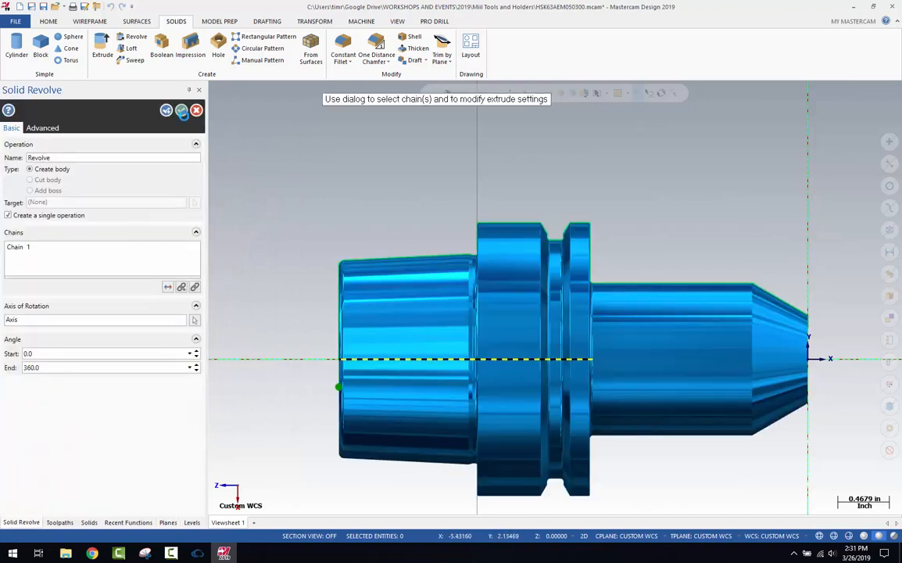
pyautogui.click(125, 523)
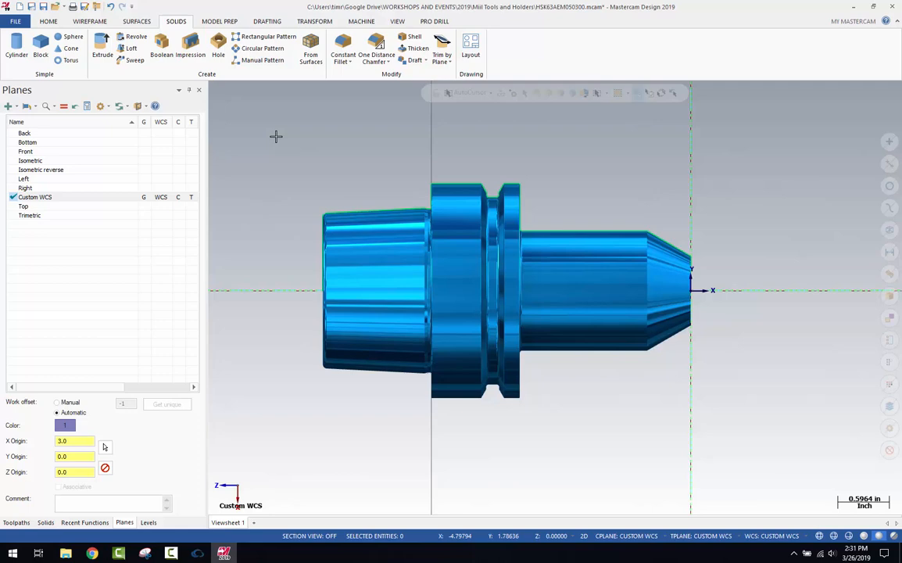
# Step: Save Some the revolved solid as a new 'cleaned' file in Mill Tools and Holders
pyautogui.click(15, 22)
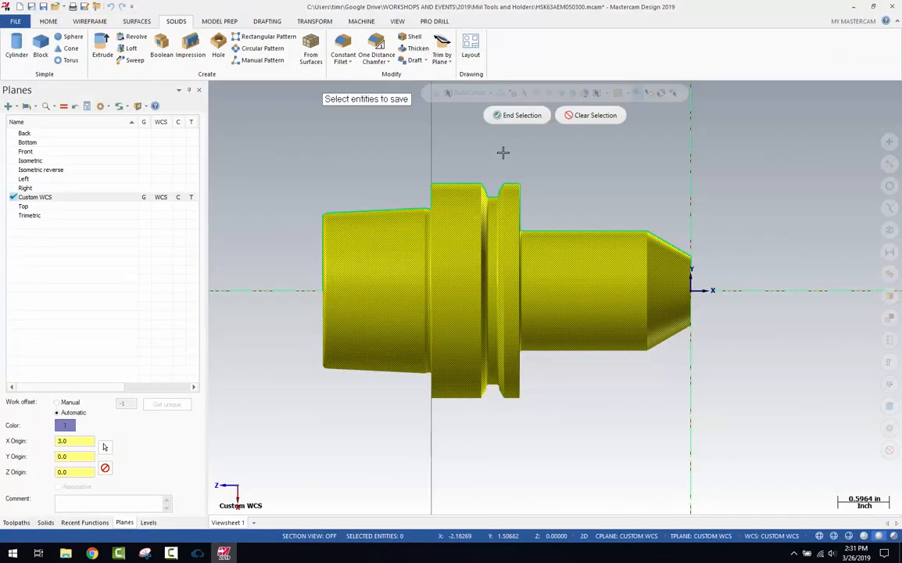
pyautogui.moveTo(516, 116)
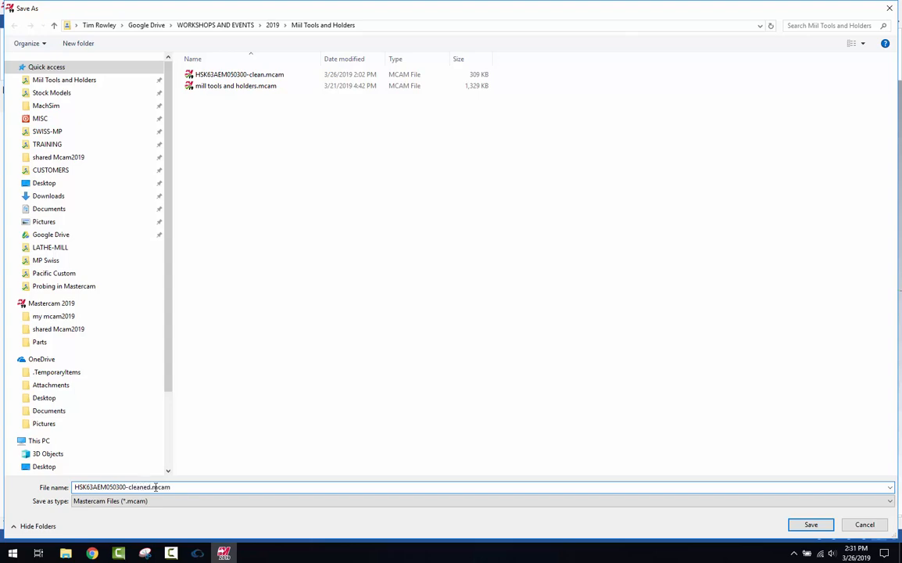
pyautogui.click(810, 525)
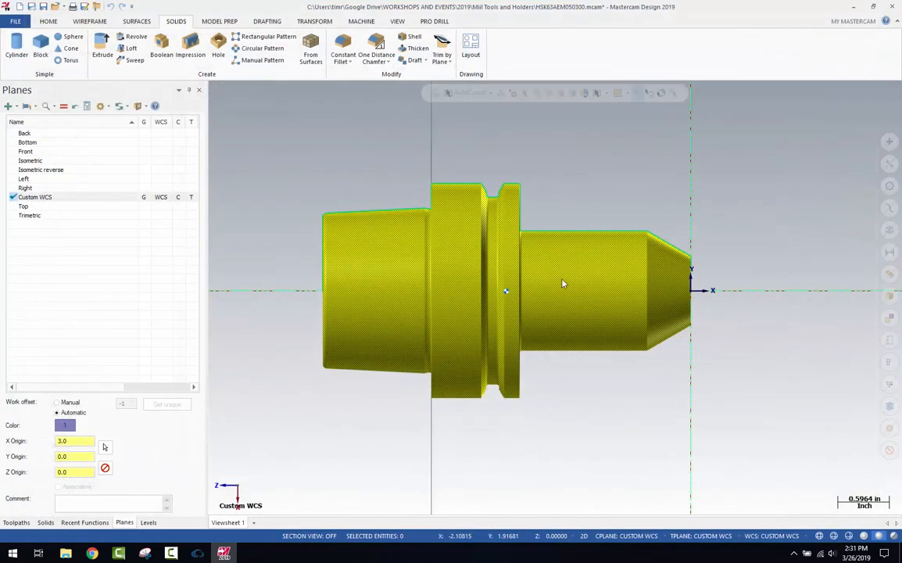